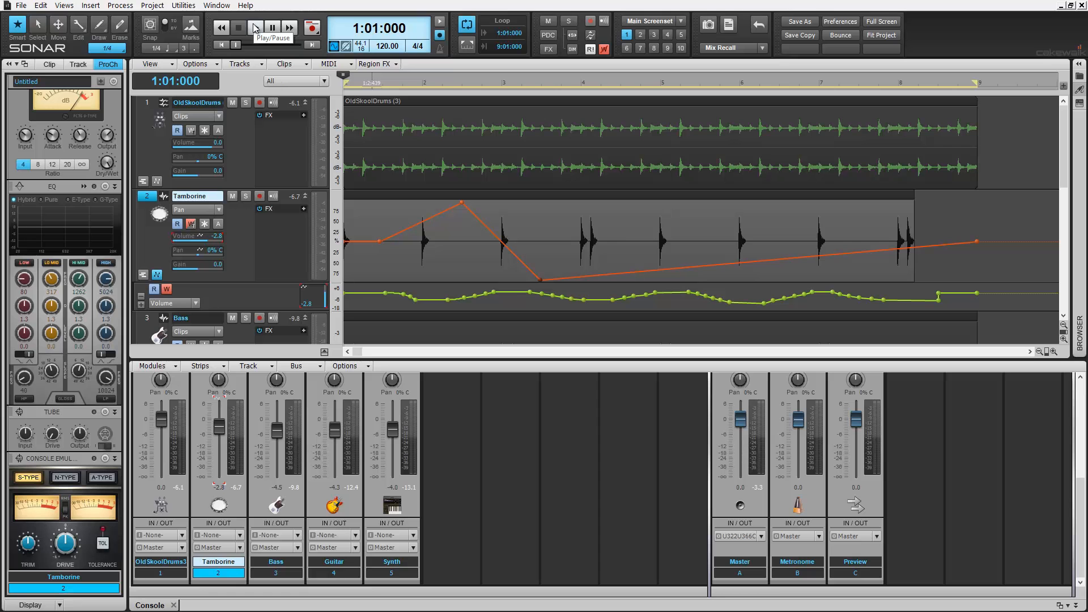
# Return the project to its starting state with the console hidden and all five tracks visible
pyautogui.click(255, 27)
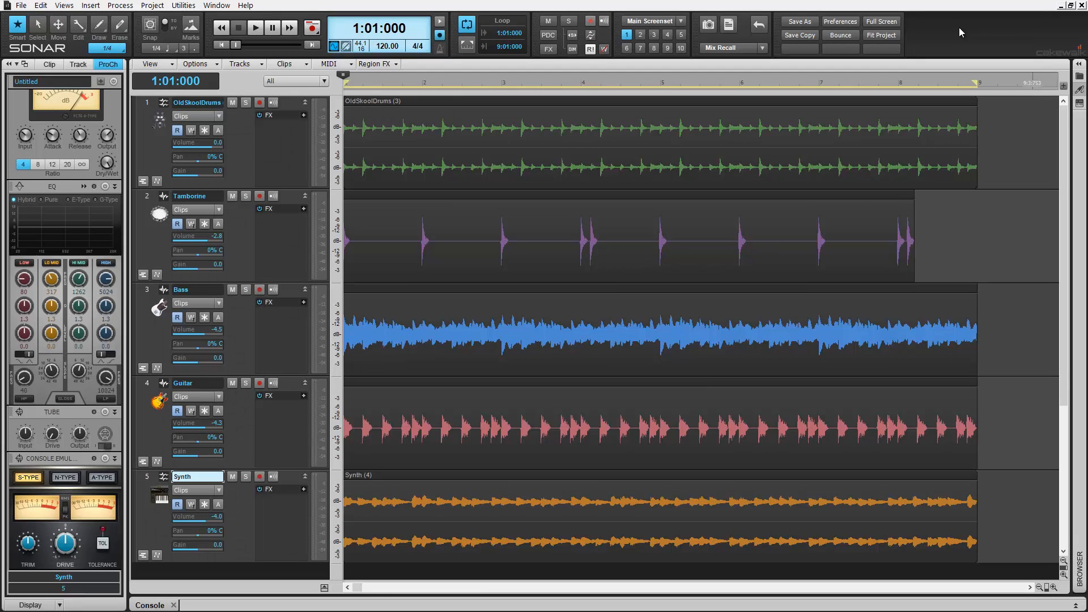
pyautogui.moveTo(238, 258)
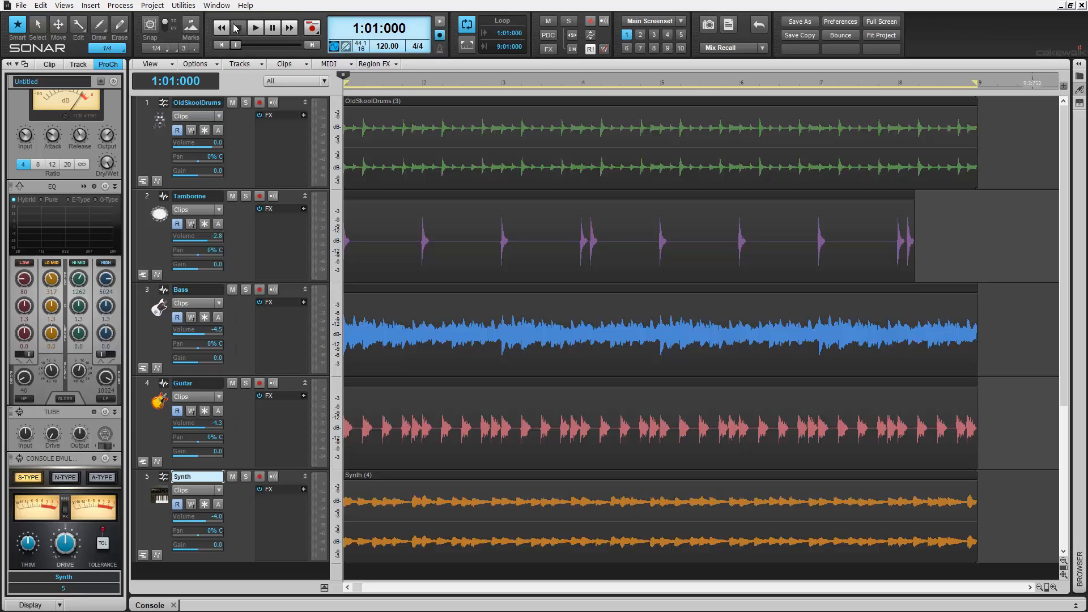
pyautogui.click(254, 27)
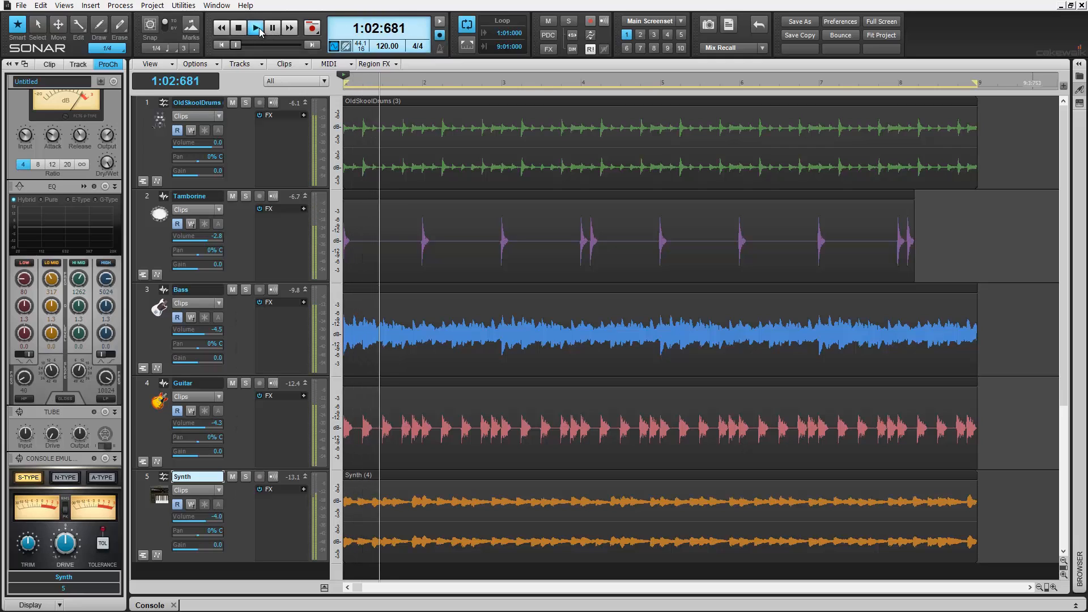
pyautogui.click(254, 27)
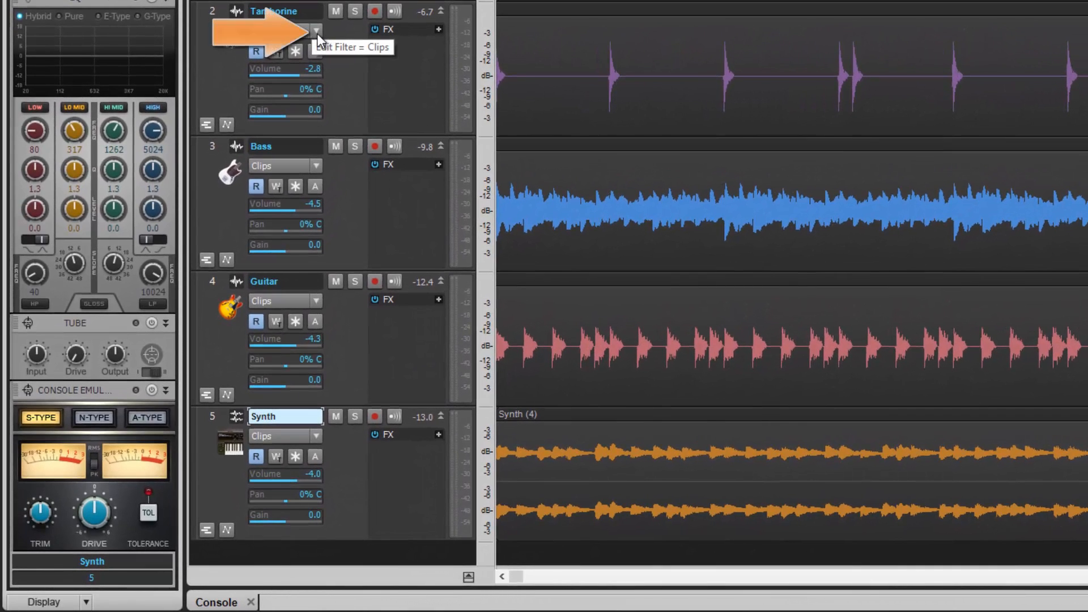
pyautogui.click(312, 30)
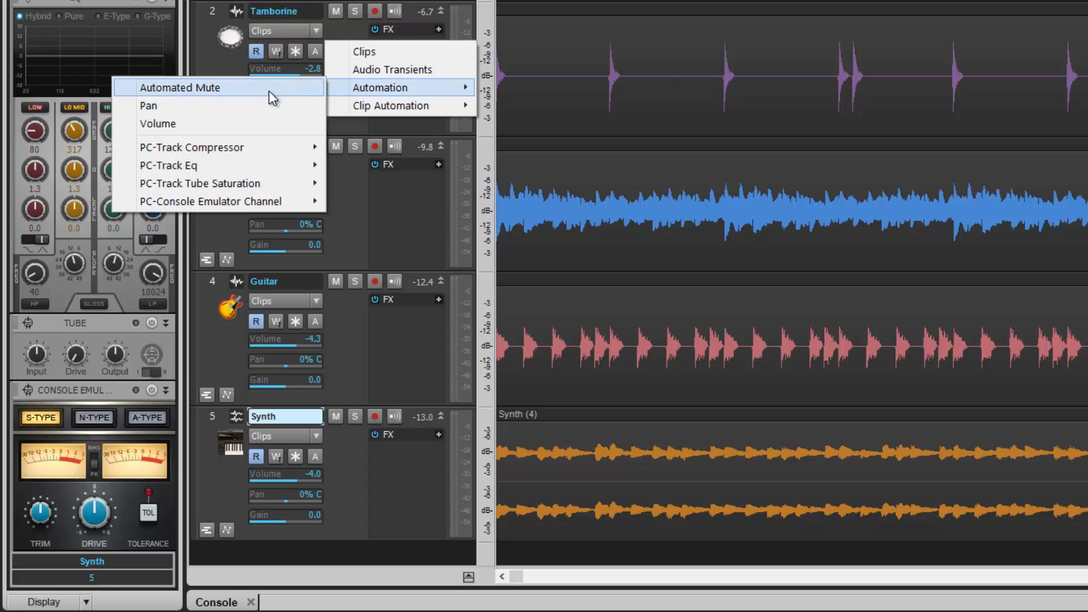
pyautogui.moveTo(268, 142)
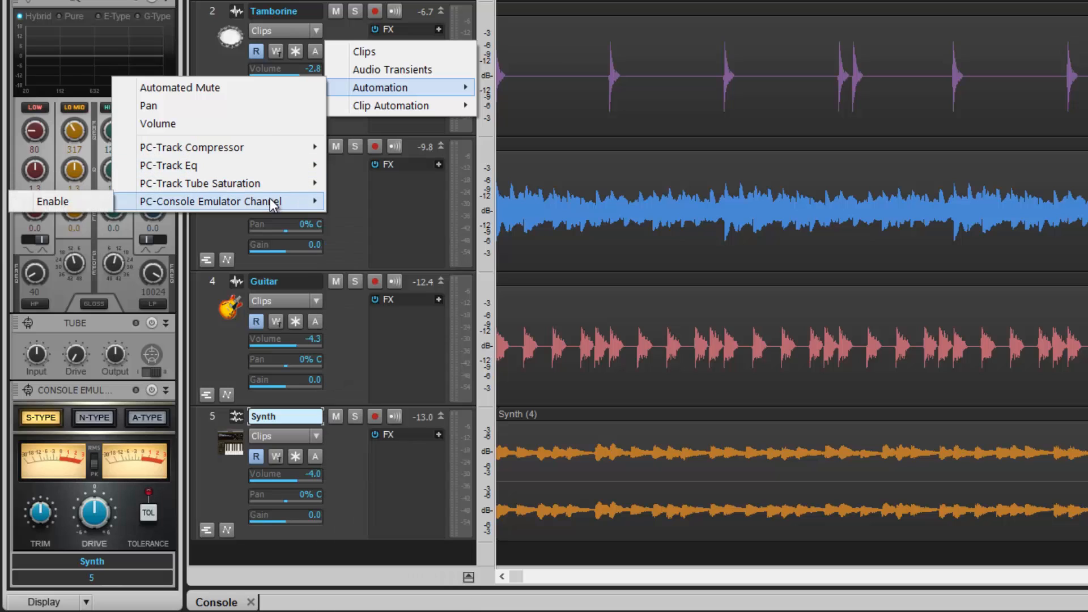
pyautogui.moveTo(208, 184)
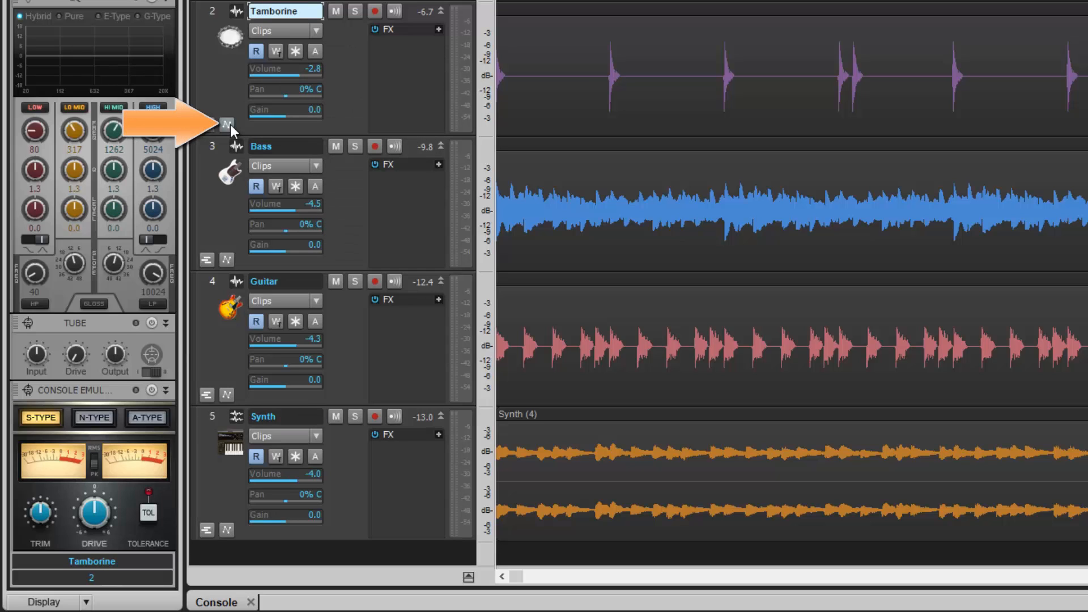
pyautogui.moveTo(227, 125)
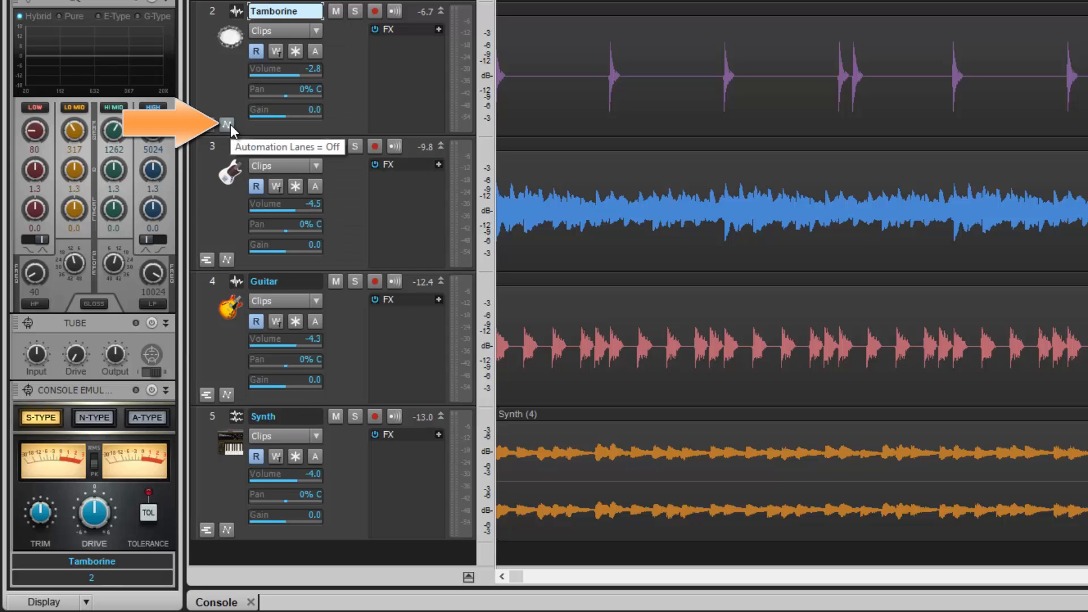
# Reveal the Tamborine track's Volume automation lane, flat at -2.8 dB
pyautogui.click(227, 125)
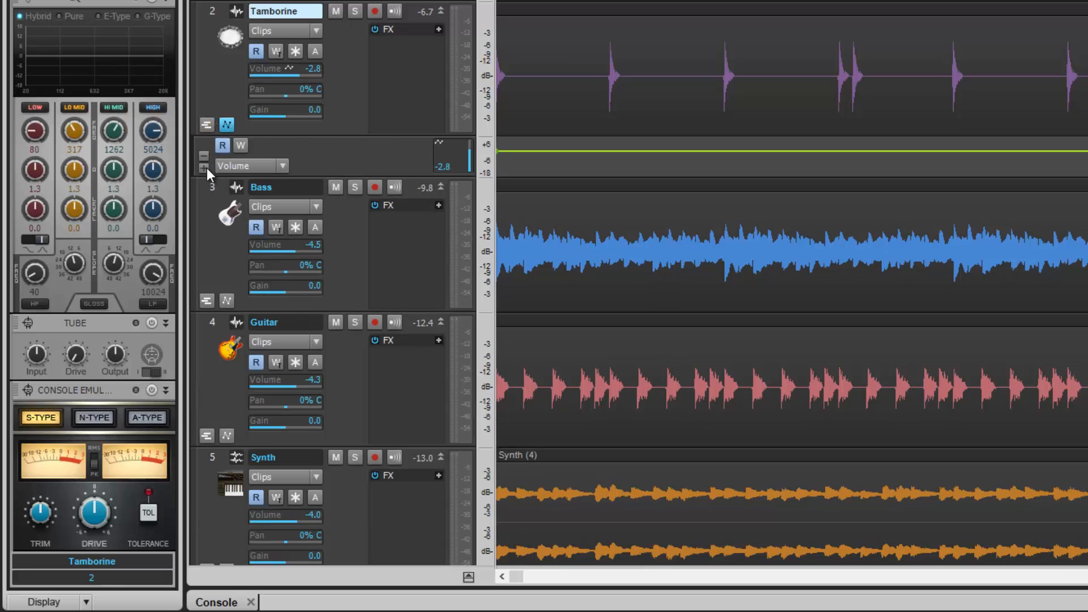
pyautogui.click(204, 173)
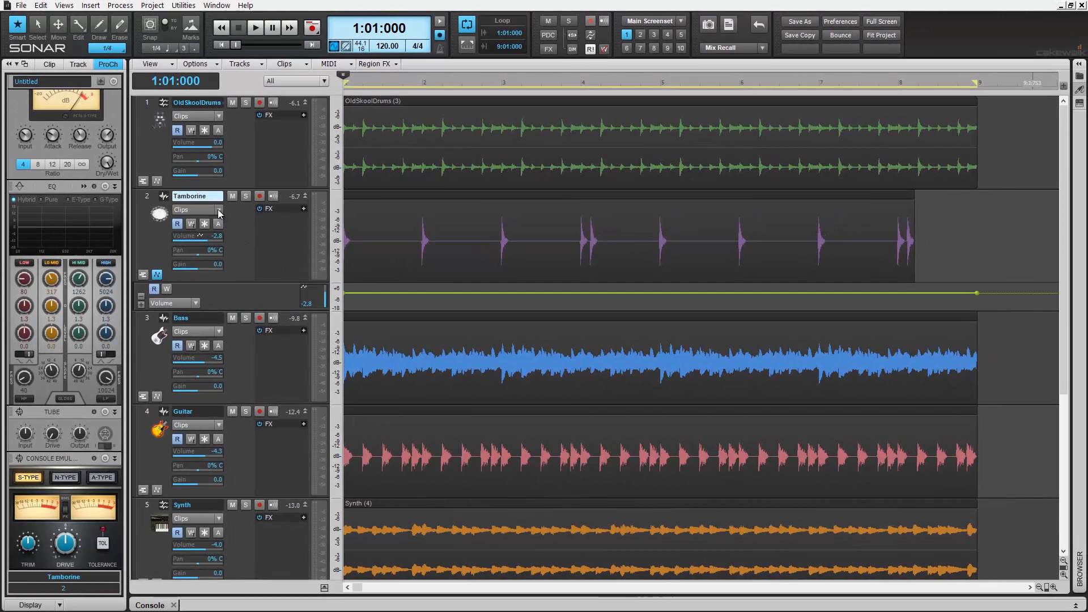
# Switch the Tamborine Edit Filter to Pan automation and audition the left-right panning
pyautogui.click(217, 209)
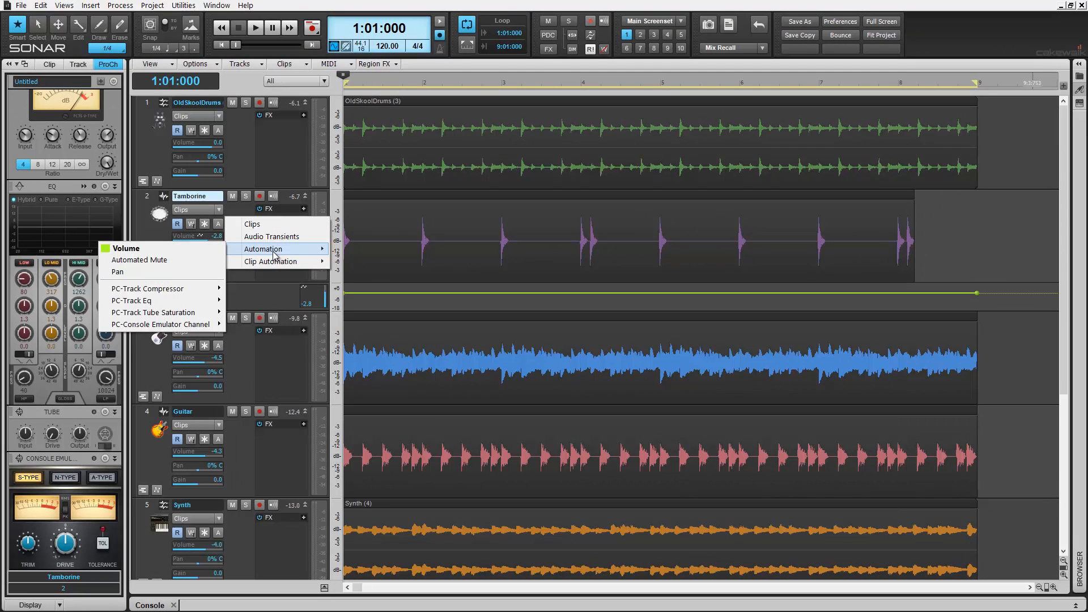
pyautogui.moveTo(139, 260)
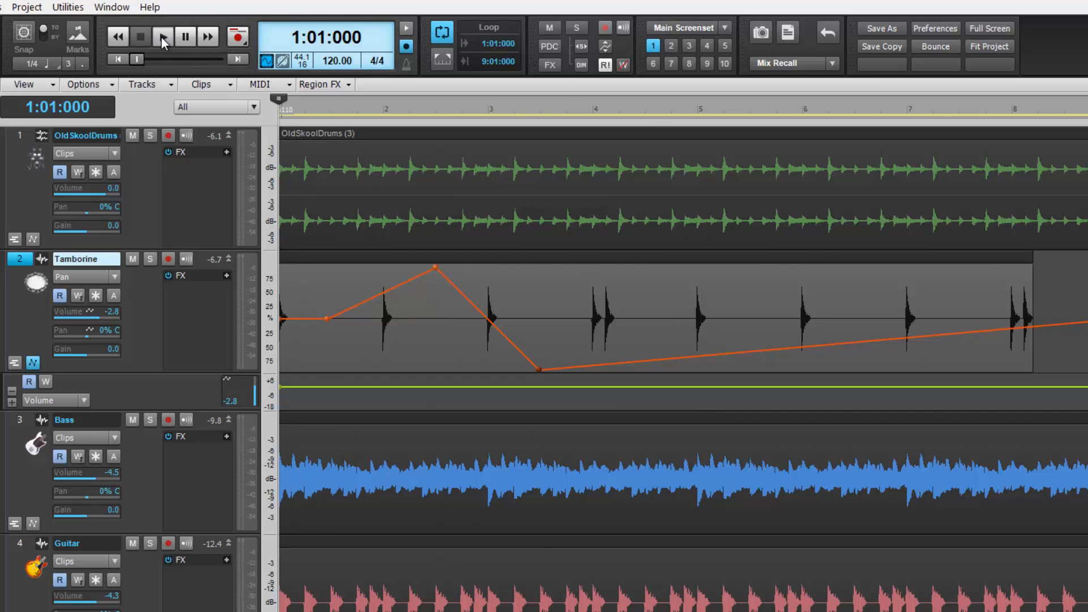
pyautogui.click(162, 37)
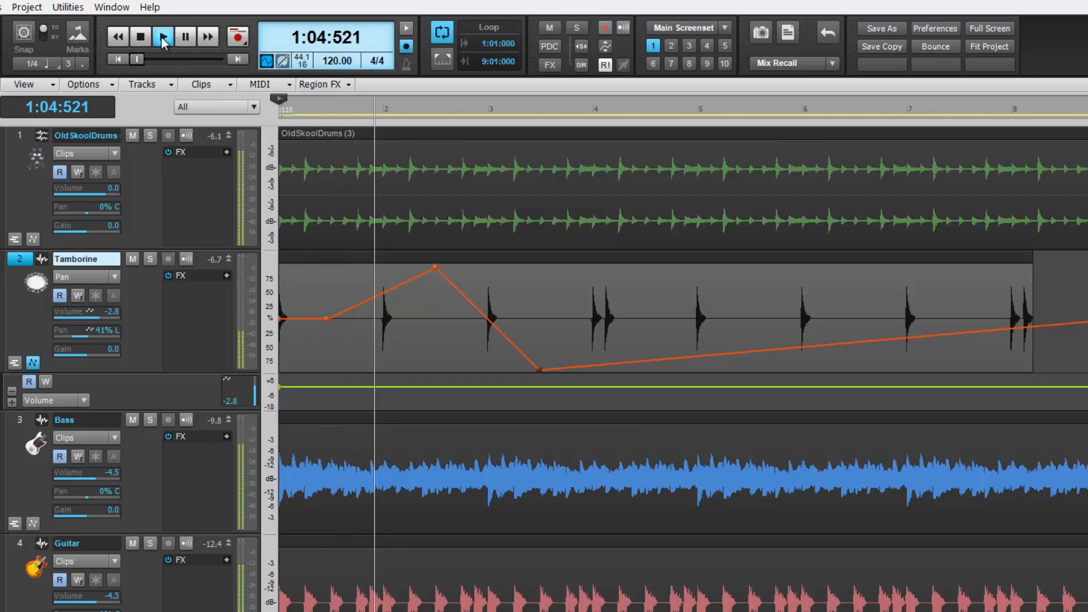
pyautogui.click(162, 36)
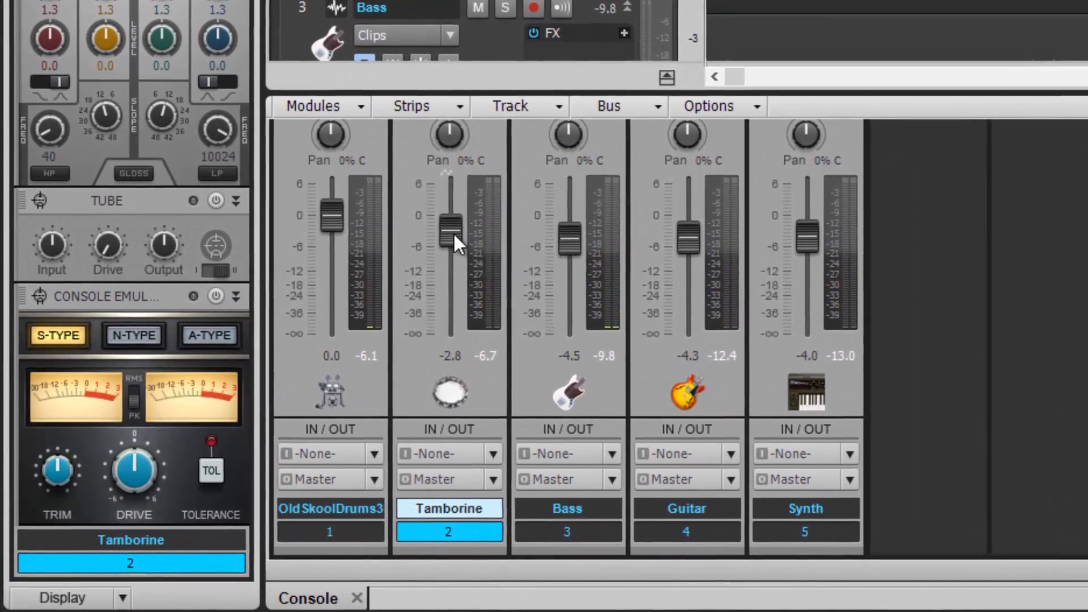
# Arm the Tamborine console fader with Automation Write Enable
pyautogui.rightClick(448, 229)
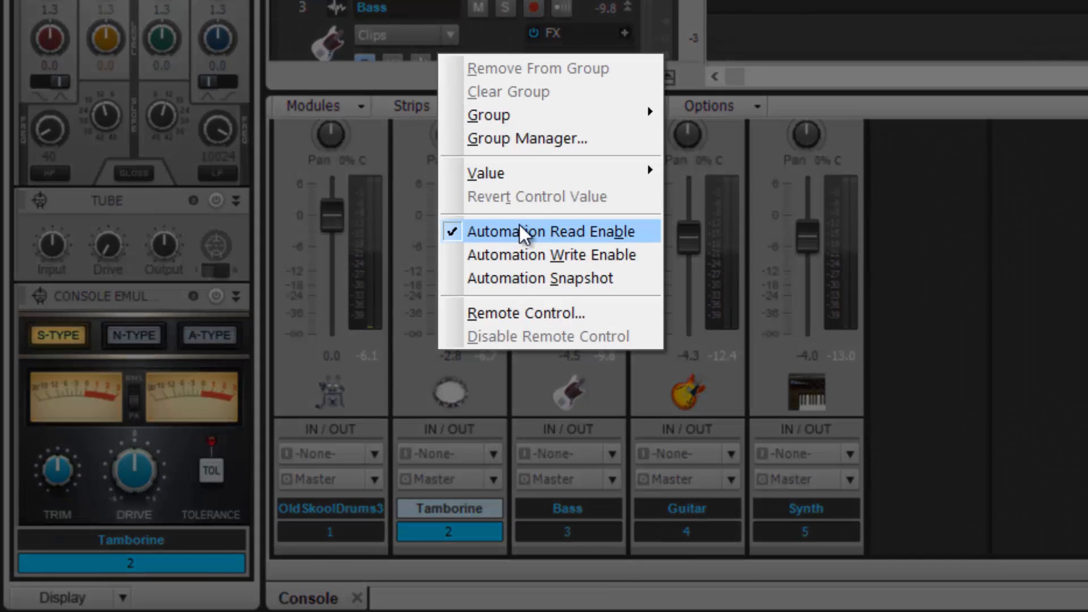
pyautogui.moveTo(582, 255)
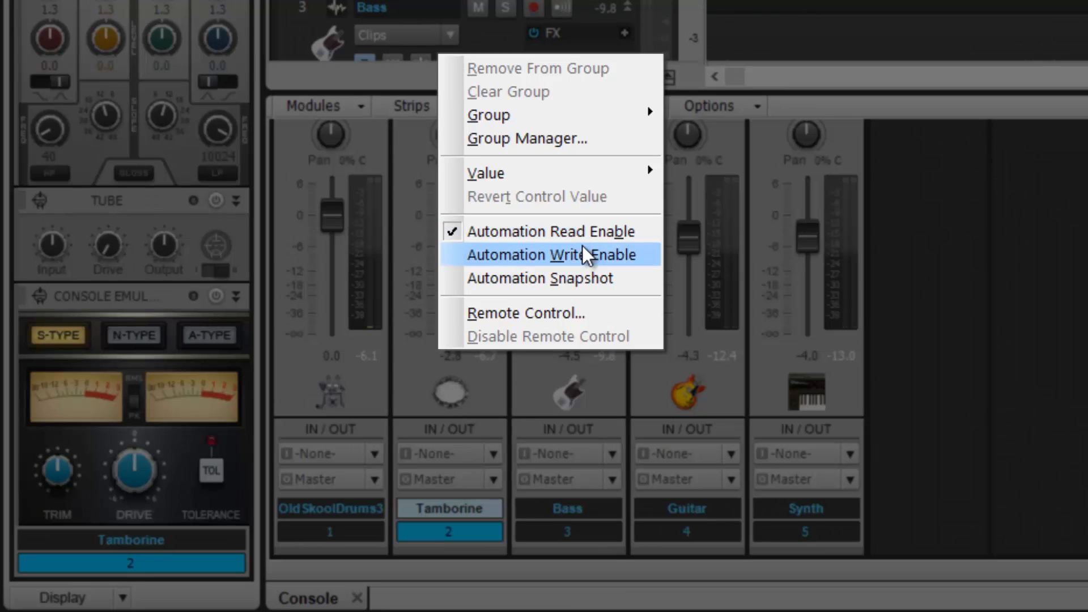
pyautogui.moveTo(589, 285)
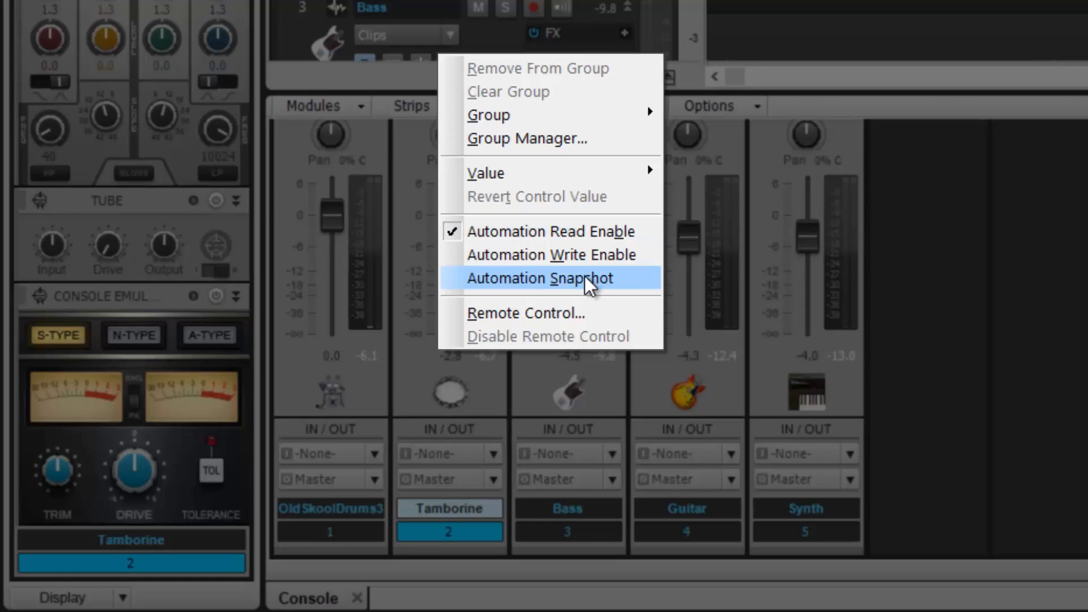
pyautogui.click(536, 277)
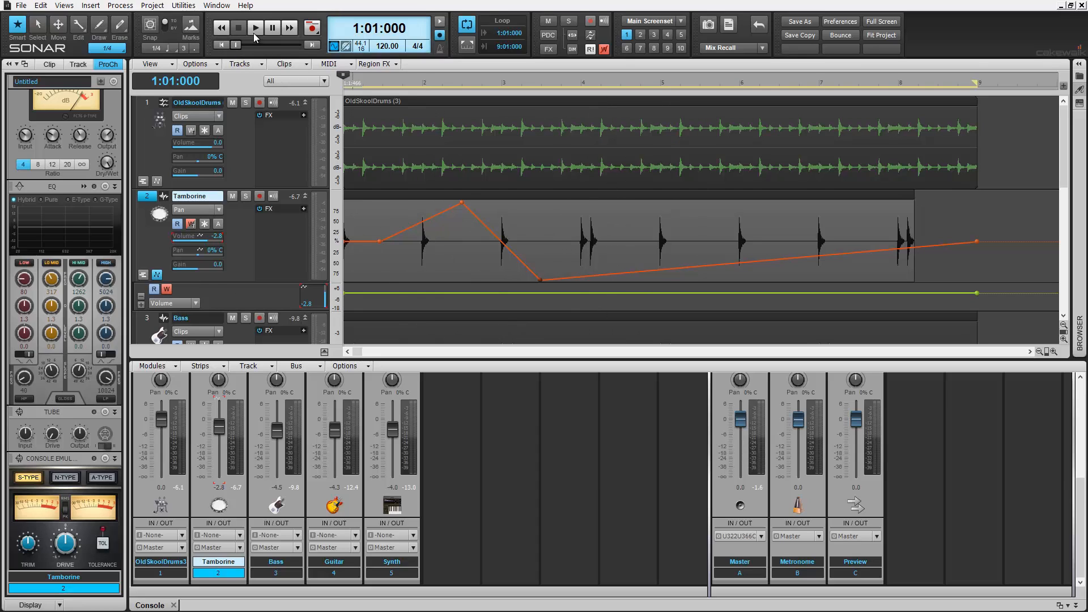
# Record a volume dip on the Tamborine track by riding its fader down and back up during playback
pyautogui.click(255, 27)
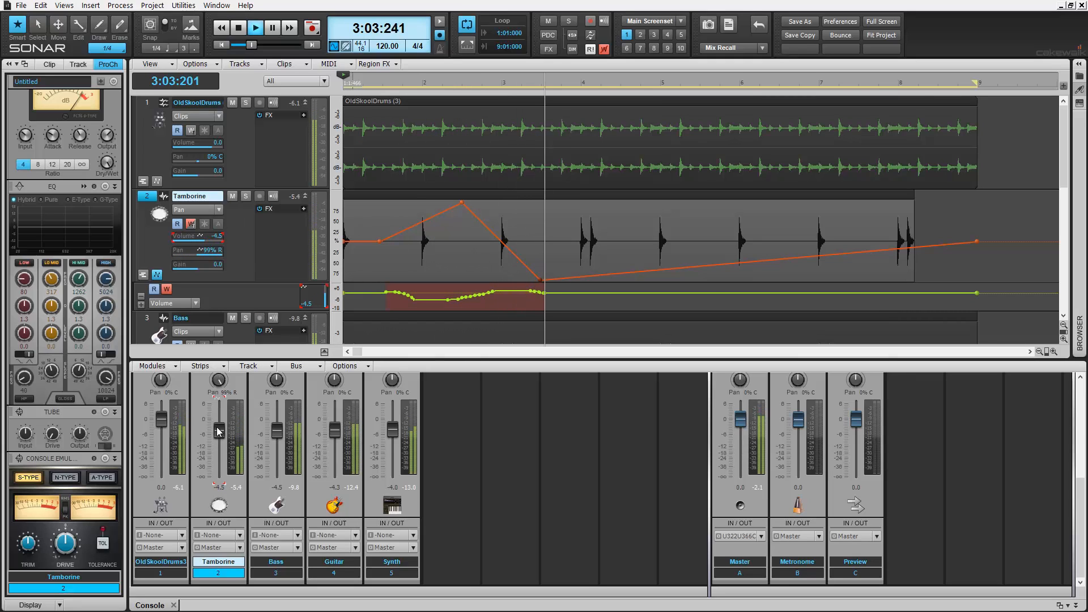
pyautogui.moveTo(217, 431); pyautogui.dragTo(217, 451)
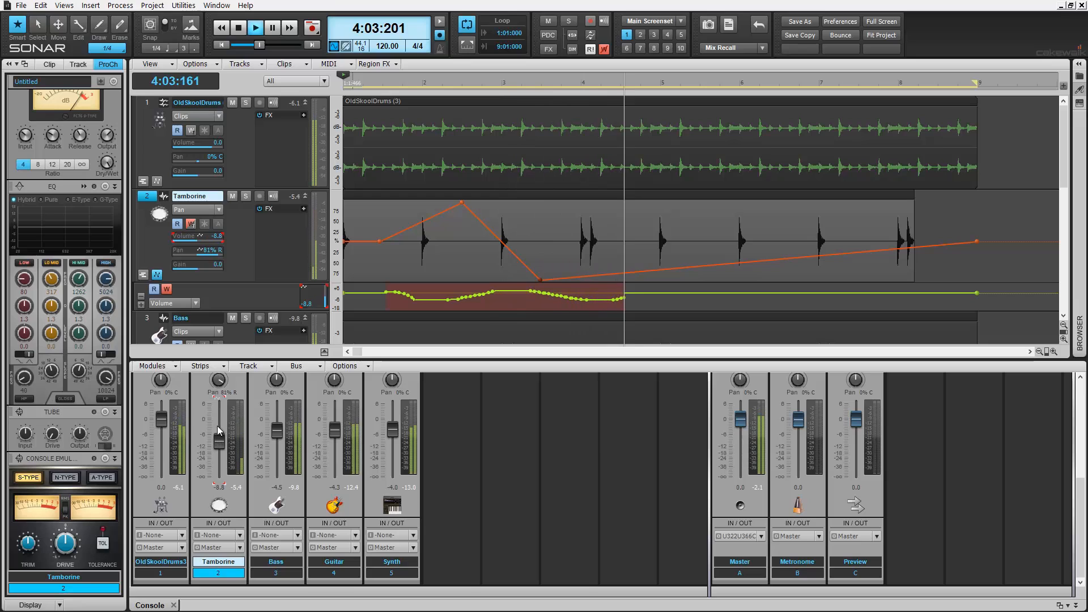